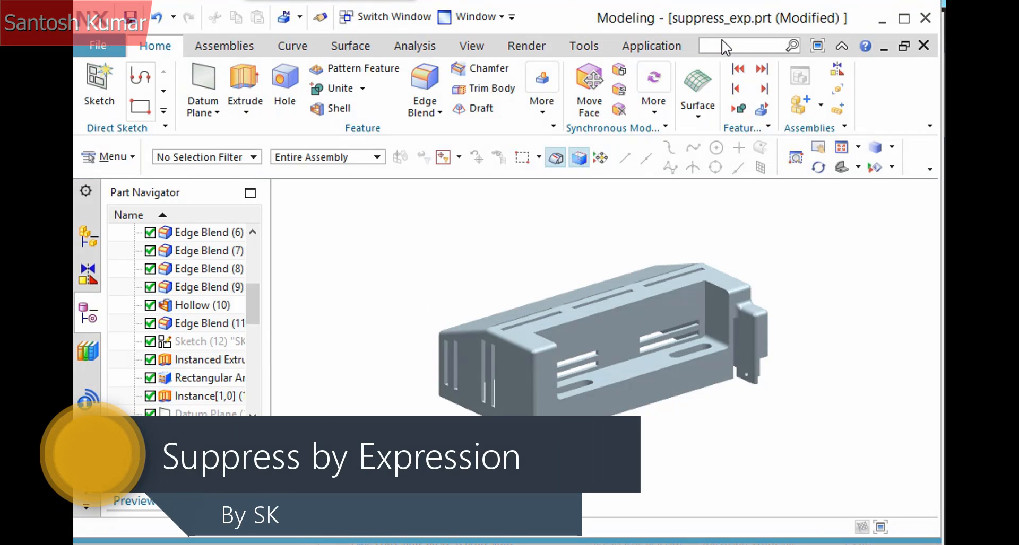
Step: Launch Suppress By Expression from the command finder by searching 'suppress by'
{"action": "type", "text": "suppress by"}
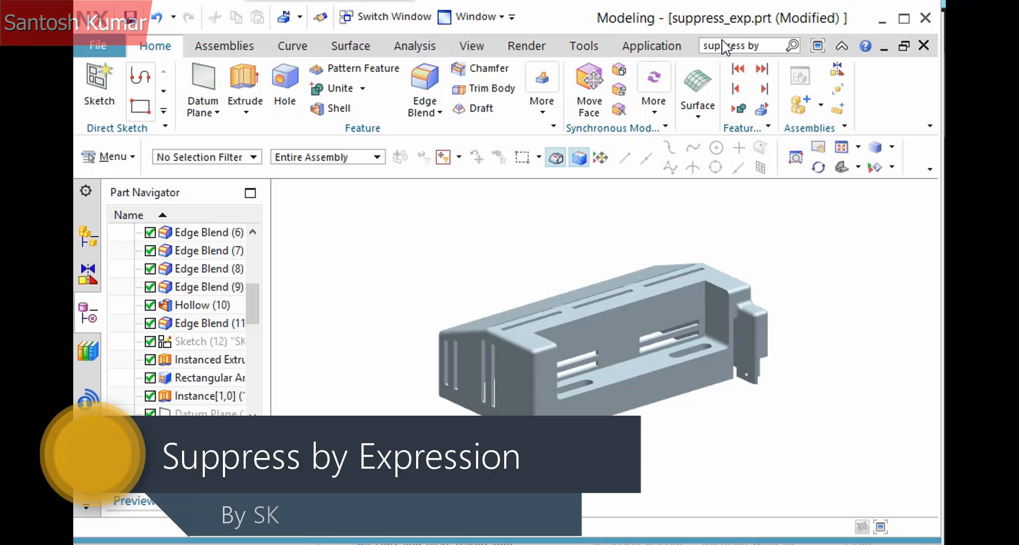
{"action": "left_click", "coordinate": [791, 46]}
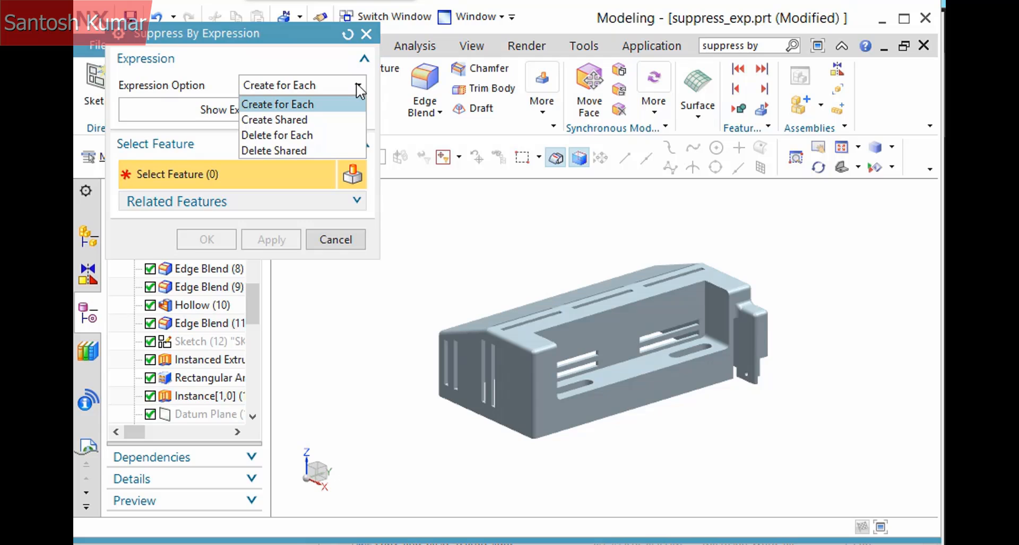
Step: Apply Create for Each to Rectangular Pockets 41–44, giving each its own suppression expression
{"action": "left_click", "coordinate": [277, 104]}
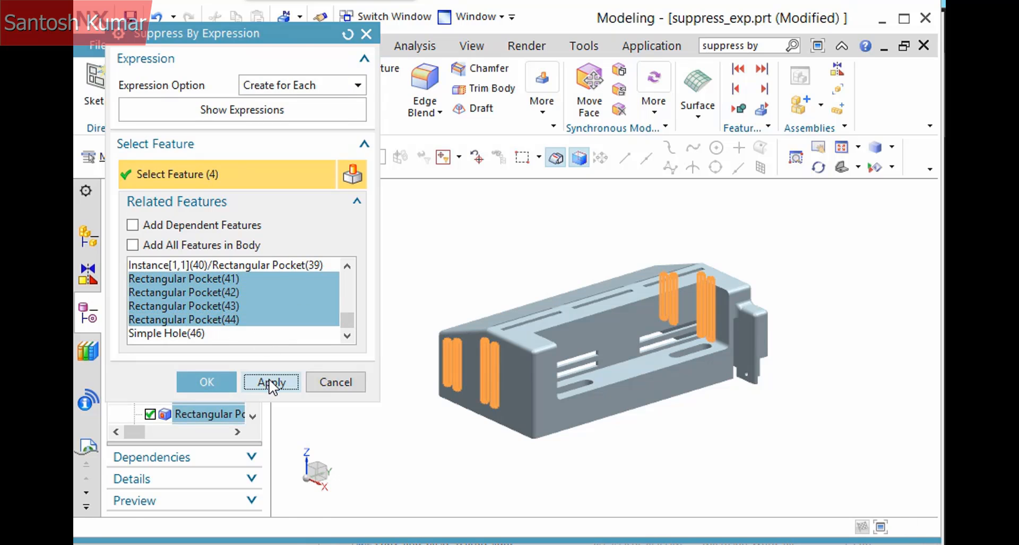
{"action": "left_click", "coordinate": [270, 382]}
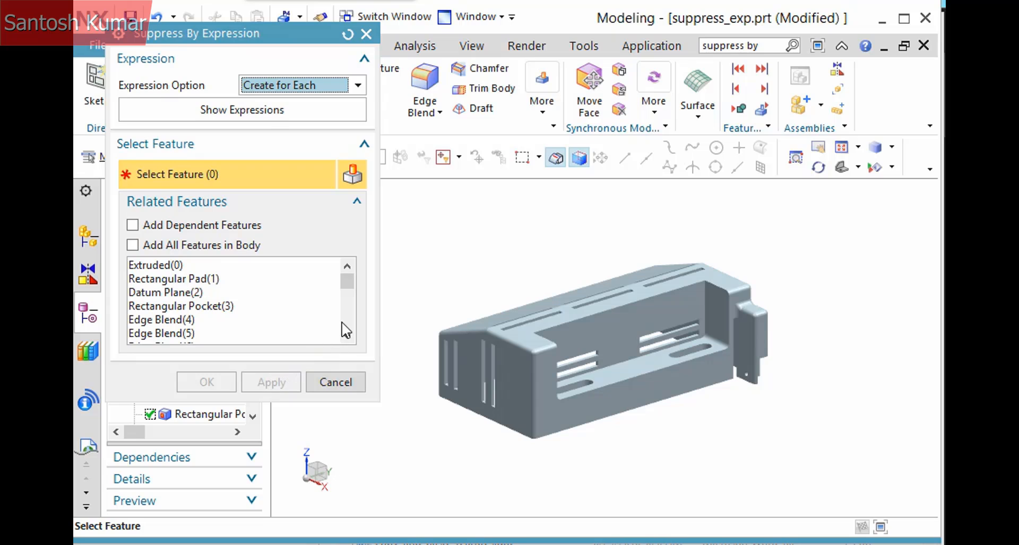
Step: Select Edge Blends 6–9 and apply Create Shared so they share one suppression expression
{"action": "scroll", "scroll_direction": "down", "scroll_amount": 3}
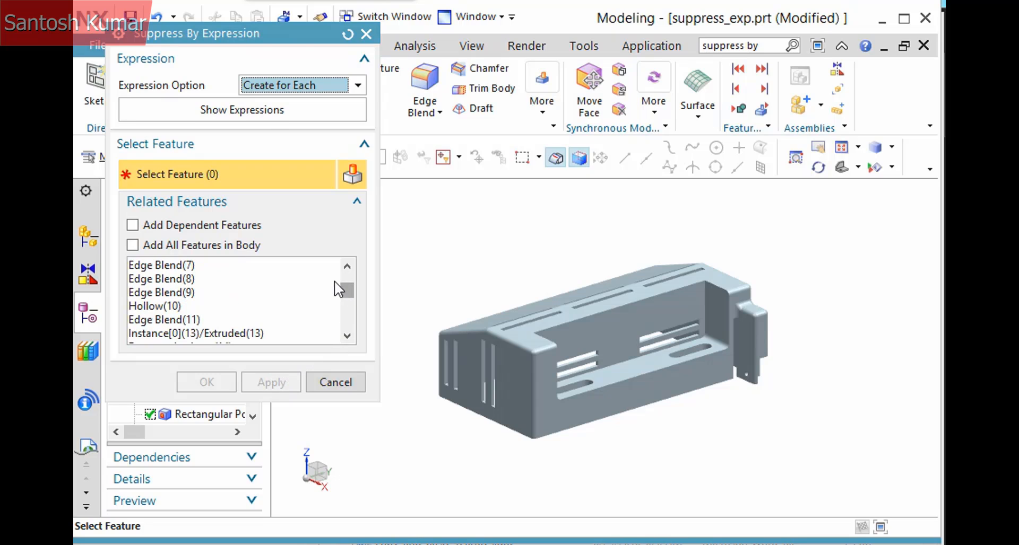
{"action": "left_click", "coordinate": [162, 306]}
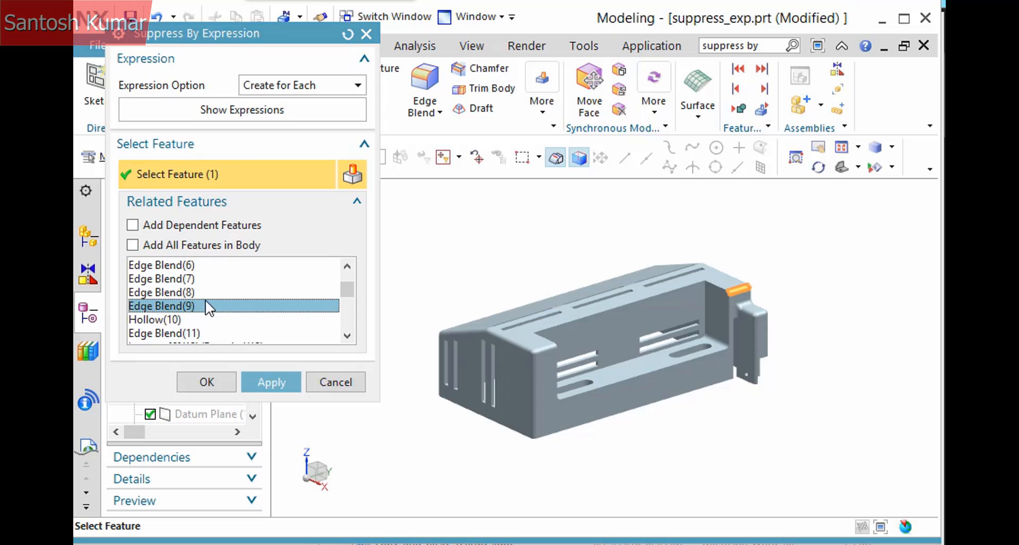
{"action": "left_click", "coordinate": [161, 265]}
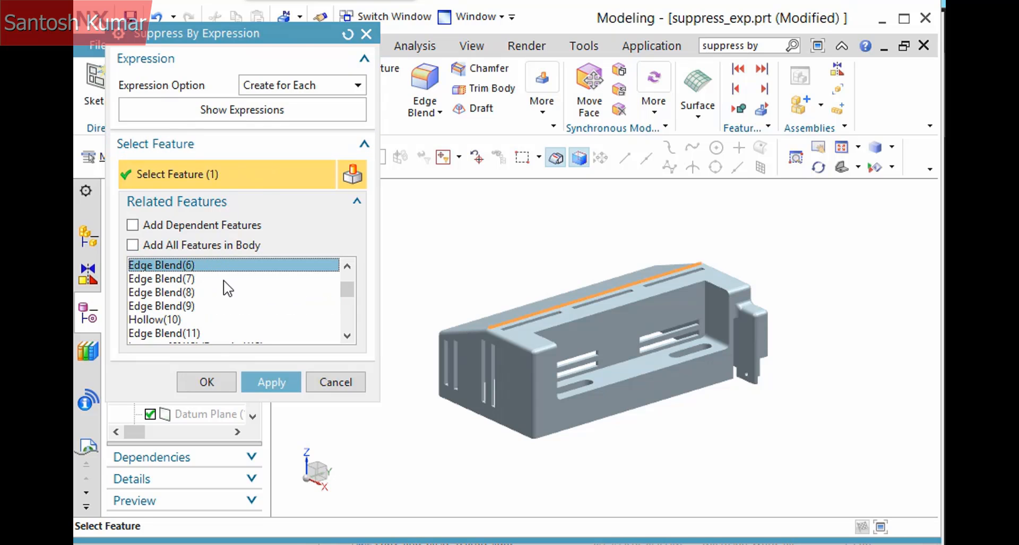
{"action": "left_click", "coordinate": [161, 305]}
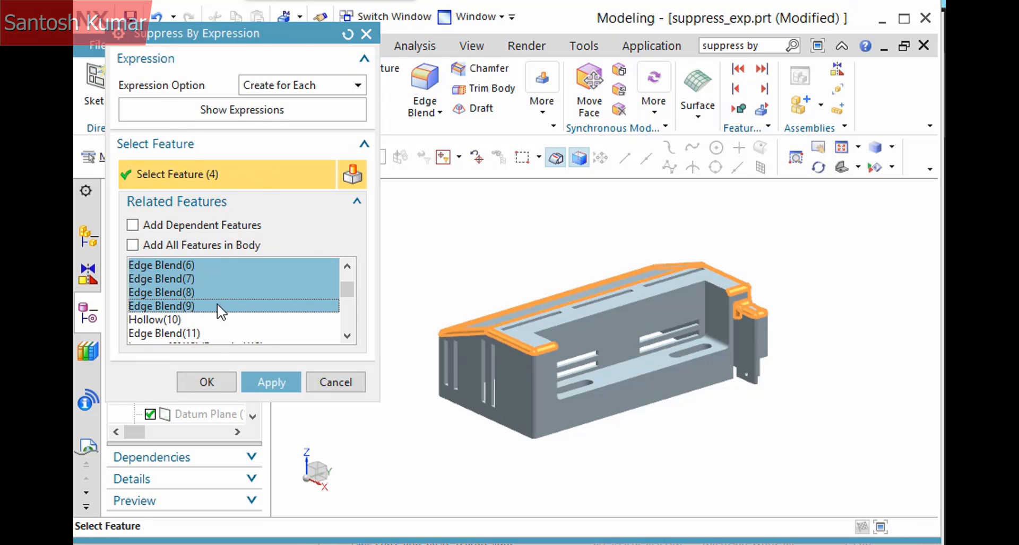
{"action": "left_click", "coordinate": [300, 85]}
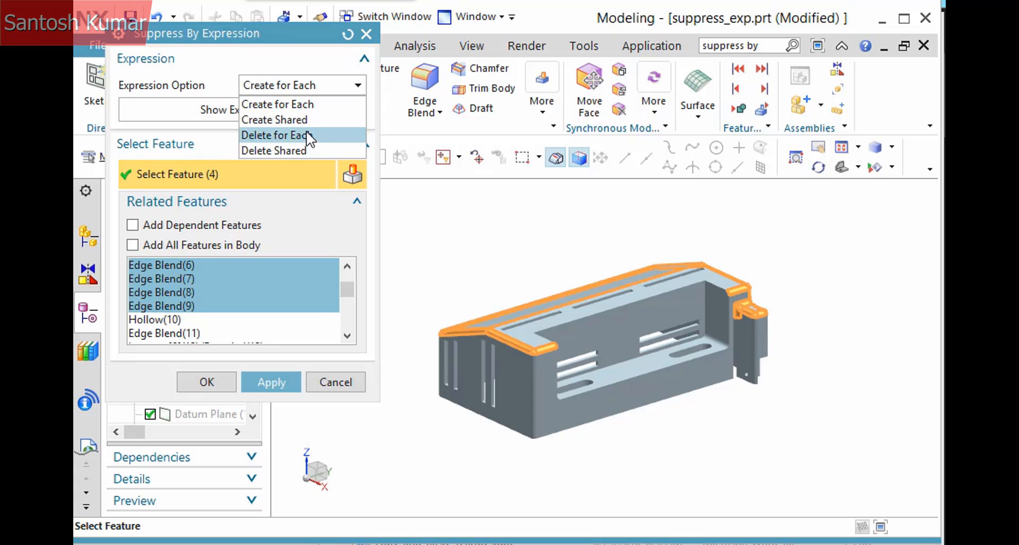
{"action": "left_click", "coordinate": [274, 119]}
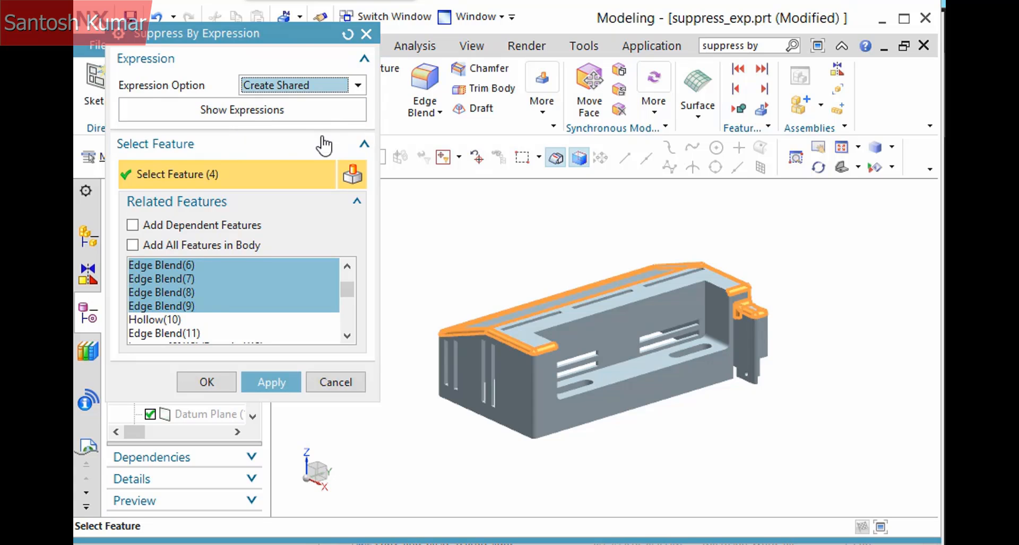
{"action": "mouse_move", "coordinate": [364, 320]}
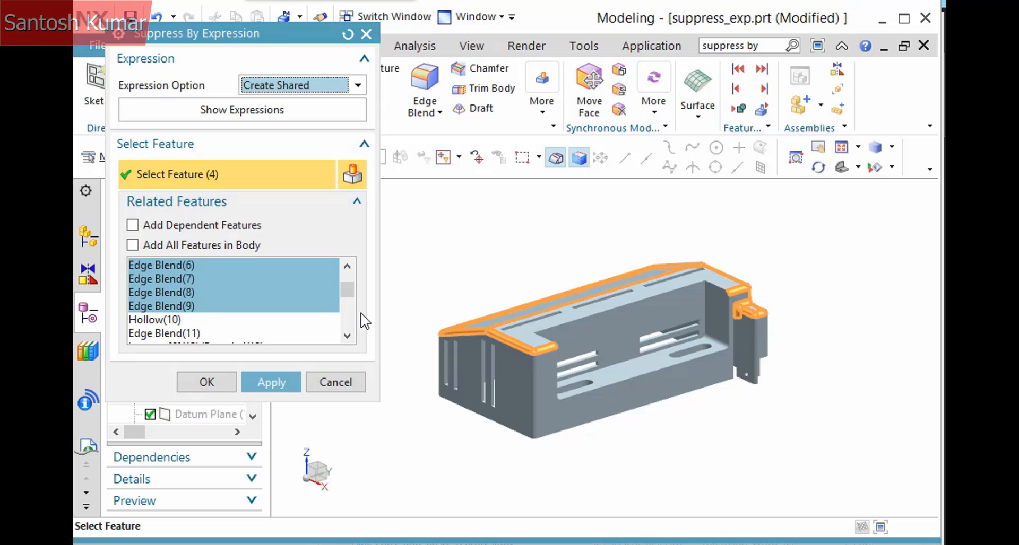
{"action": "left_click", "coordinate": [270, 382]}
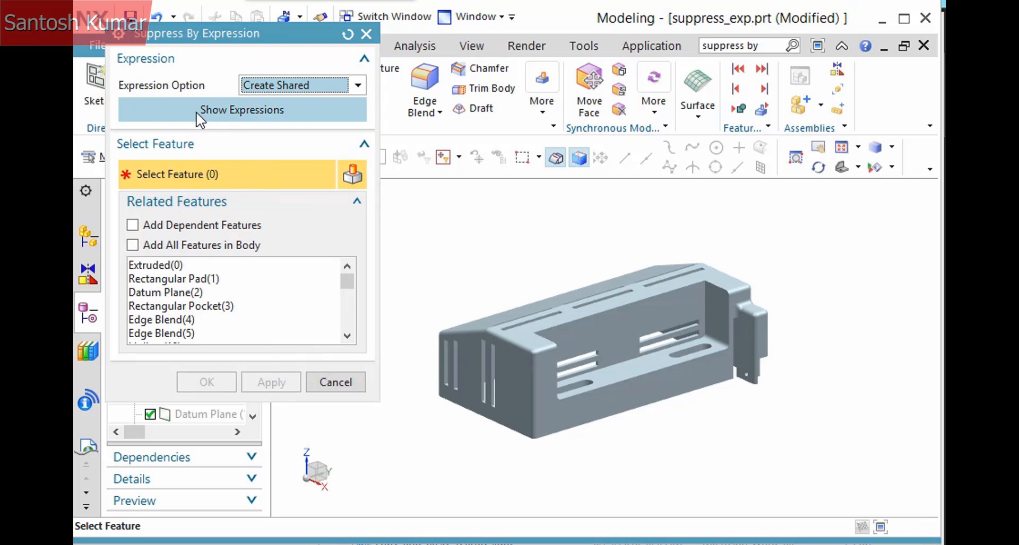
{"action": "left_click", "coordinate": [242, 109]}
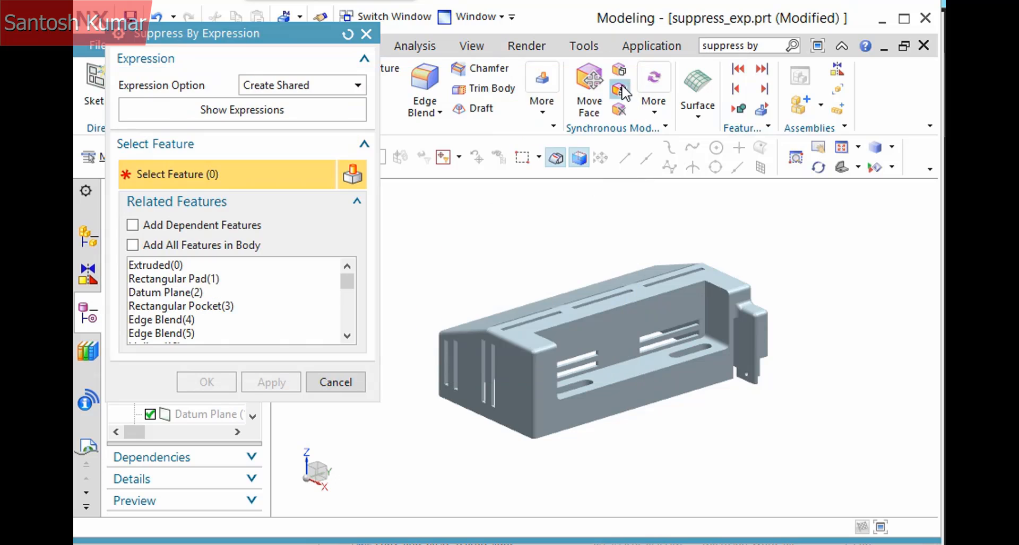
Step: Show the Expressions table and scroll to the newest entries p227–p231
{"action": "left_click", "coordinate": [336, 382]}
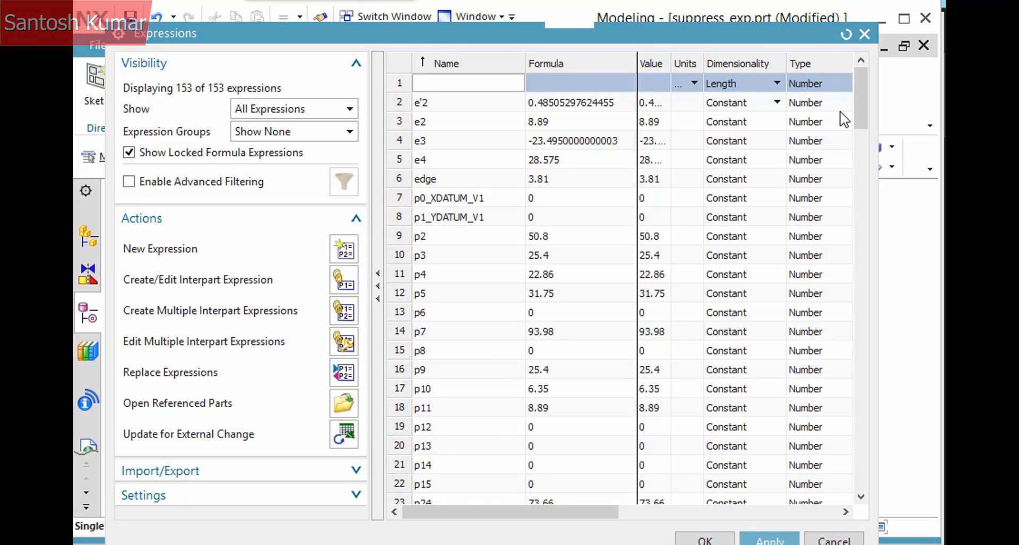
{"action": "scroll", "scroll_direction": "down", "scroll_amount": 3}
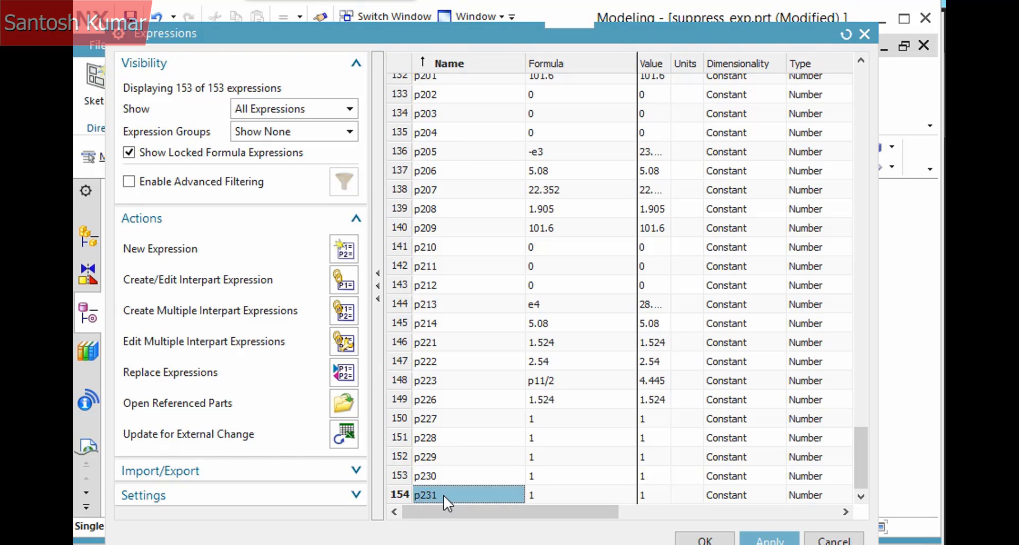
Step: Rename p231 to suppress_blends with formula 0 and accept, suppressing Edge Blends 6–9
{"action": "type", "text": "sup"}
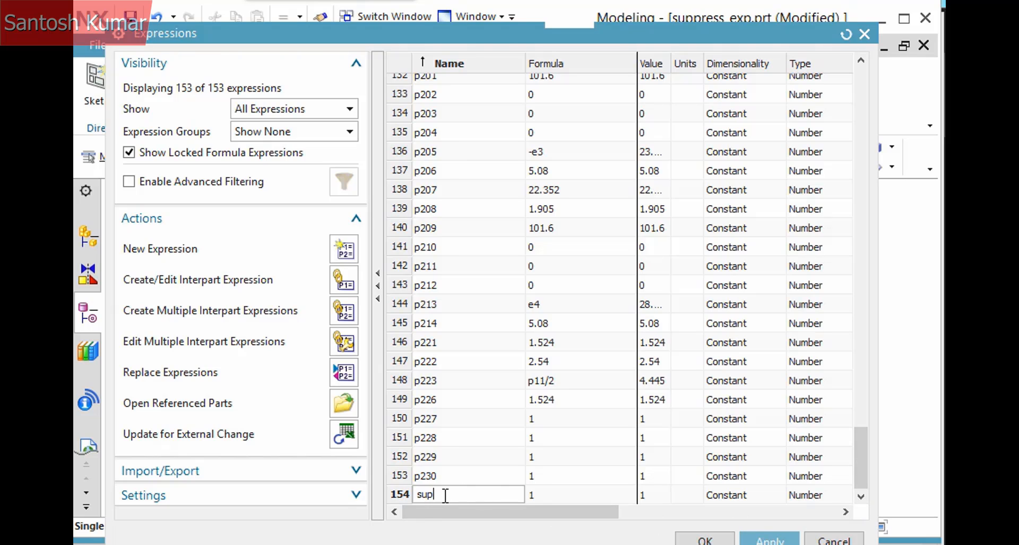
{"action": "type", "text": "press_blends"}
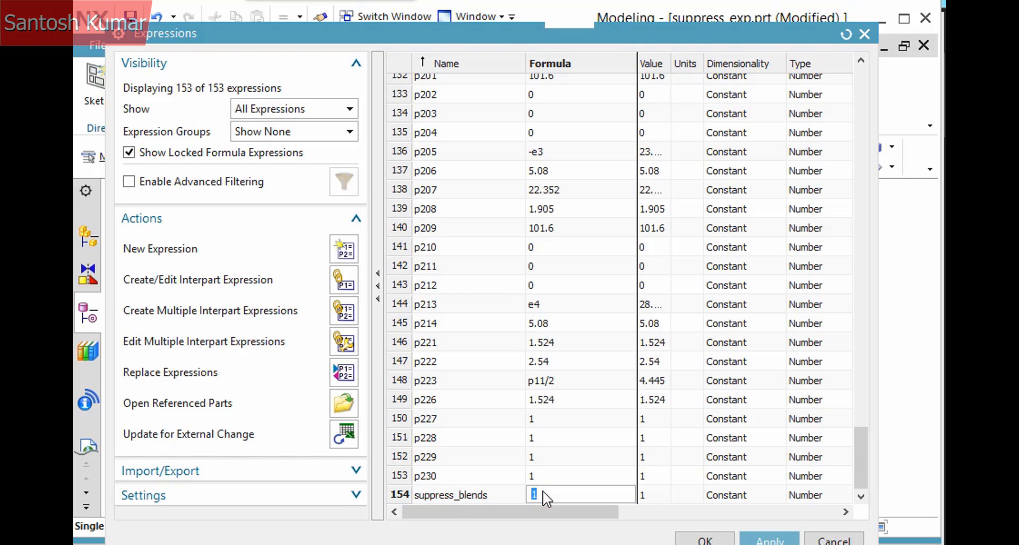
{"action": "type", "text": "0"}
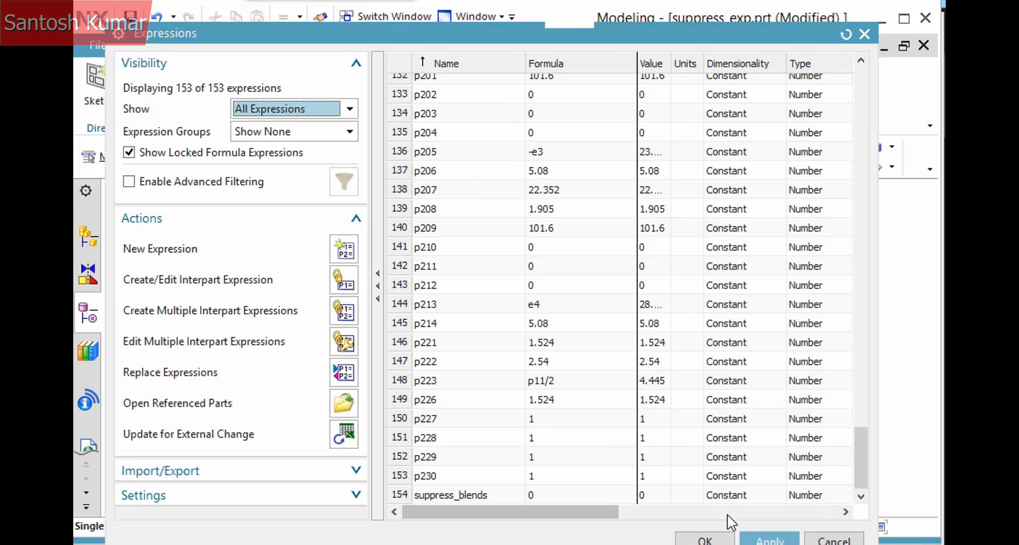
{"action": "mouse_move", "coordinate": [487, 503]}
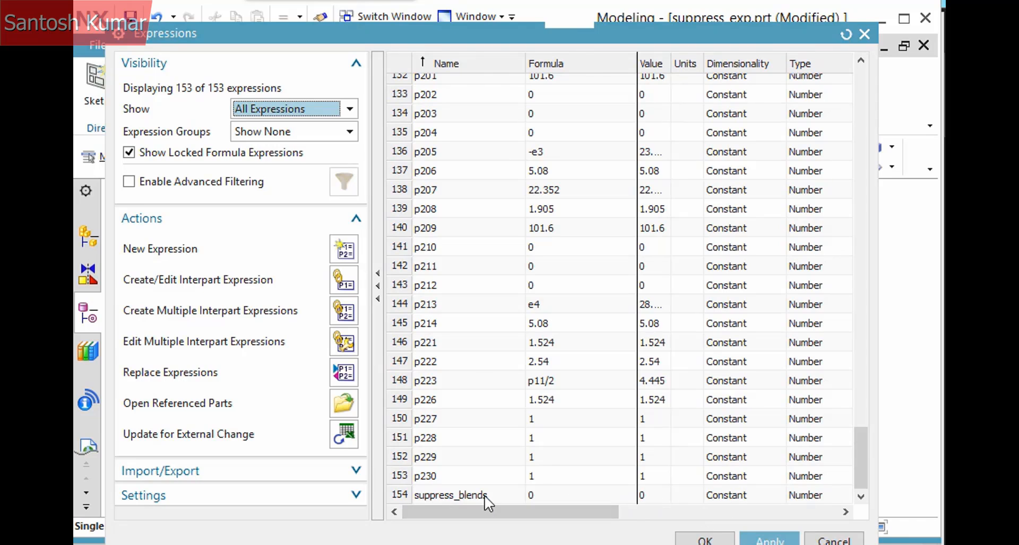
{"action": "right_click", "coordinate": [450, 496]}
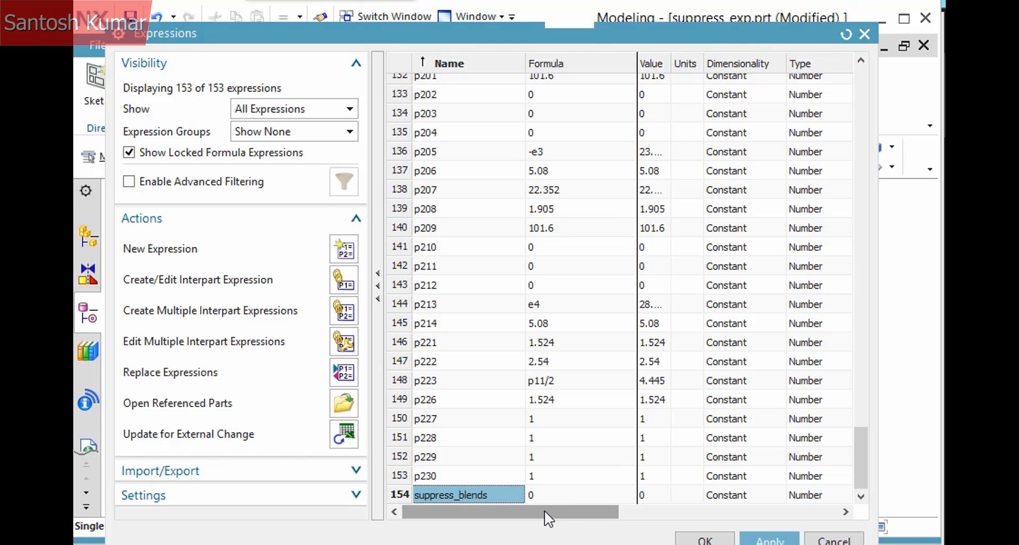
{"action": "left_click", "coordinate": [704, 539]}
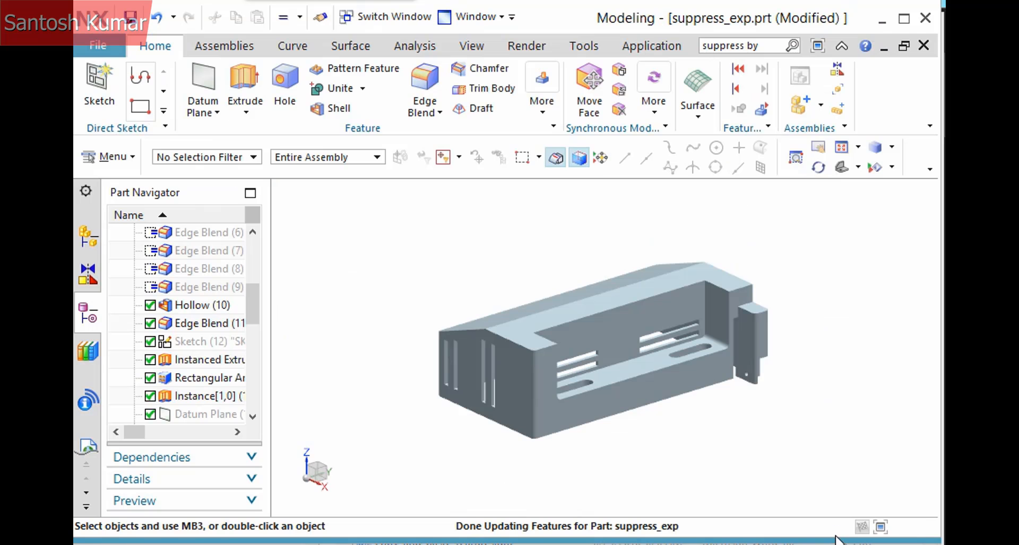
{"action": "mouse_move", "coordinate": [338, 108]}
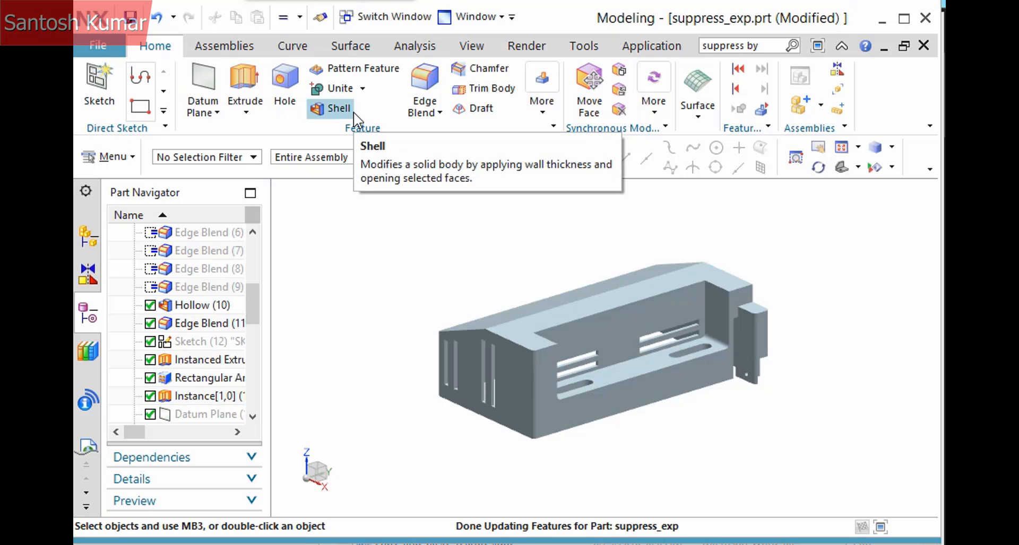
{"action": "left_click", "coordinate": [283, 17]}
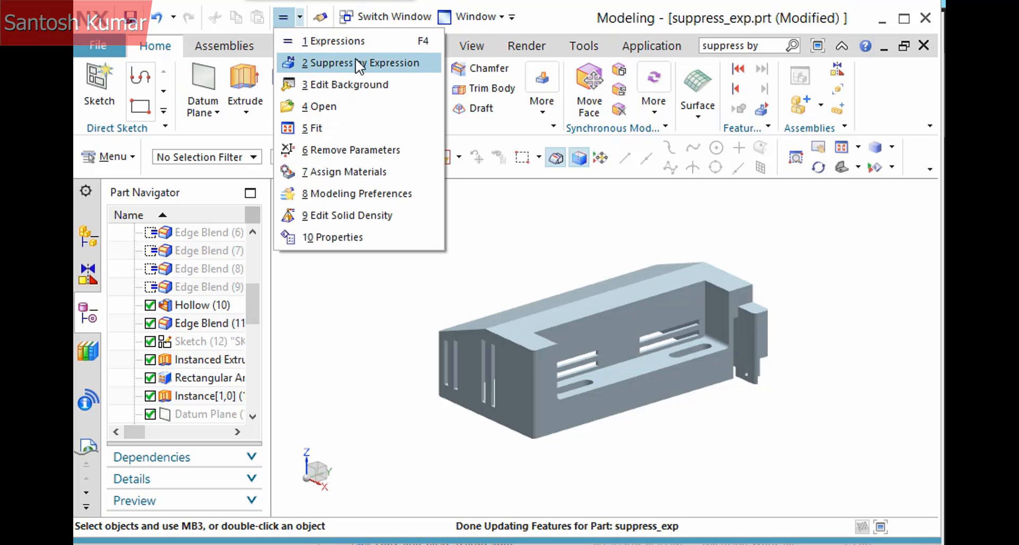
Step: Rerun Suppress By Expression and set its Expression Option to Delete for Each
{"action": "left_click", "coordinate": [363, 63]}
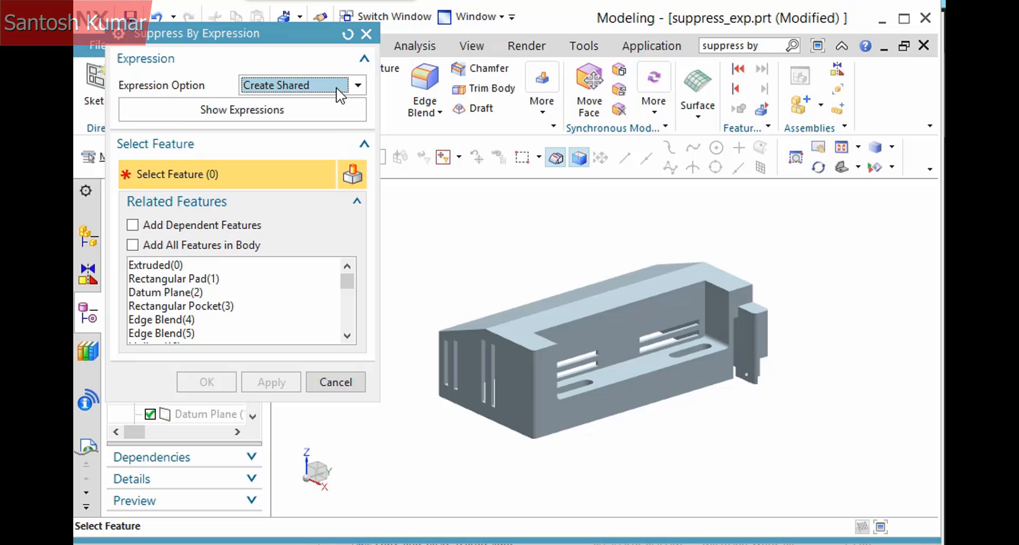
{"action": "left_click", "coordinate": [356, 85]}
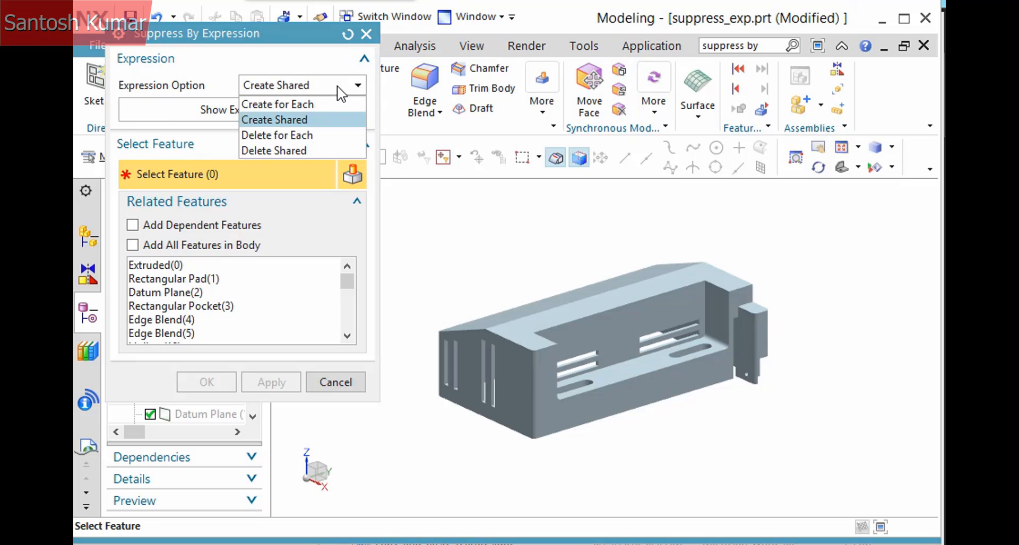
{"action": "left_click", "coordinate": [277, 135]}
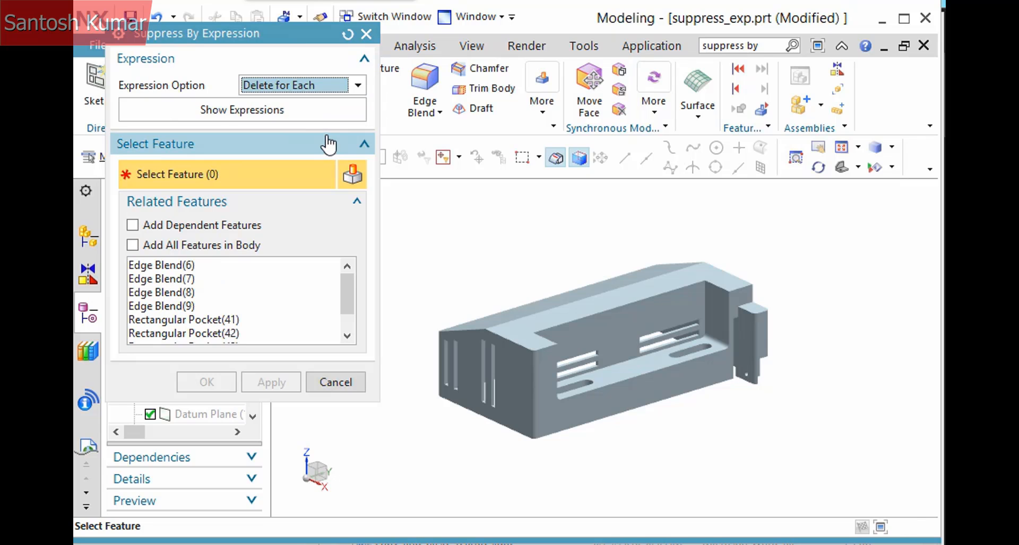